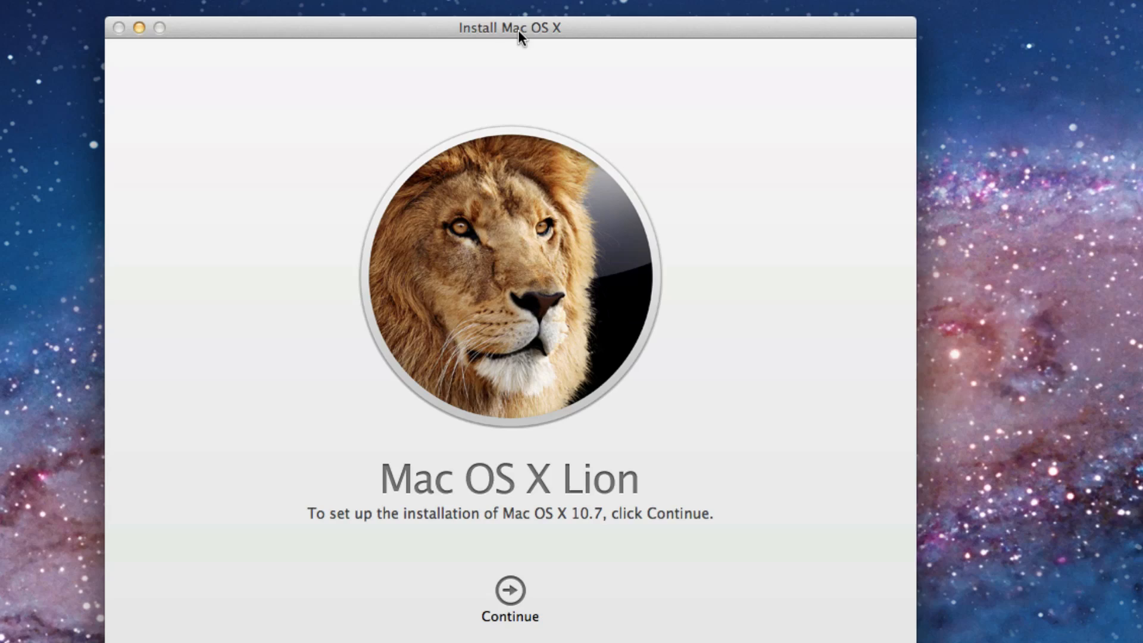
# Step: From Launchpad, reveal Applications in Finder and show the Install Mac OS X Lion package contents
pyautogui.click(141, 28)
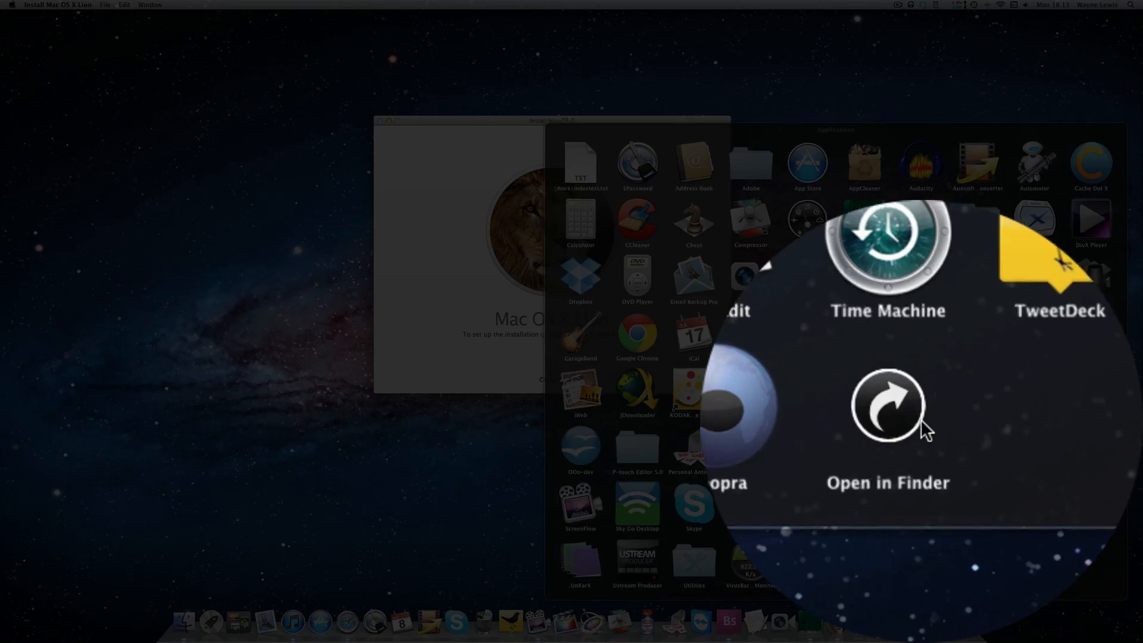
pyautogui.click(887, 405)
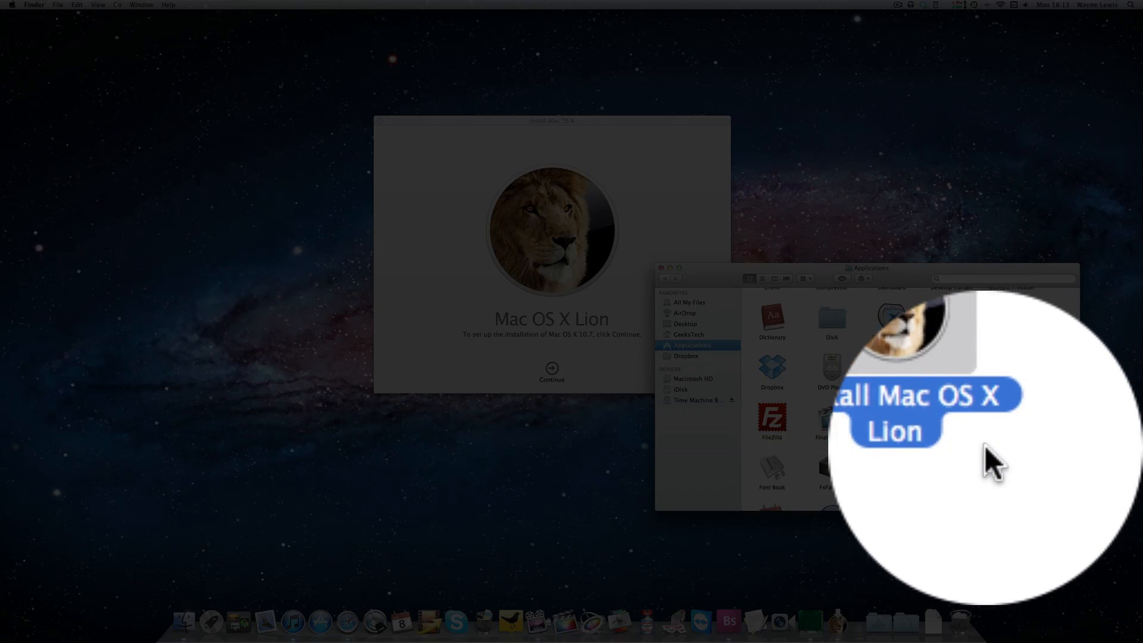
pyautogui.rightClick(893, 80)
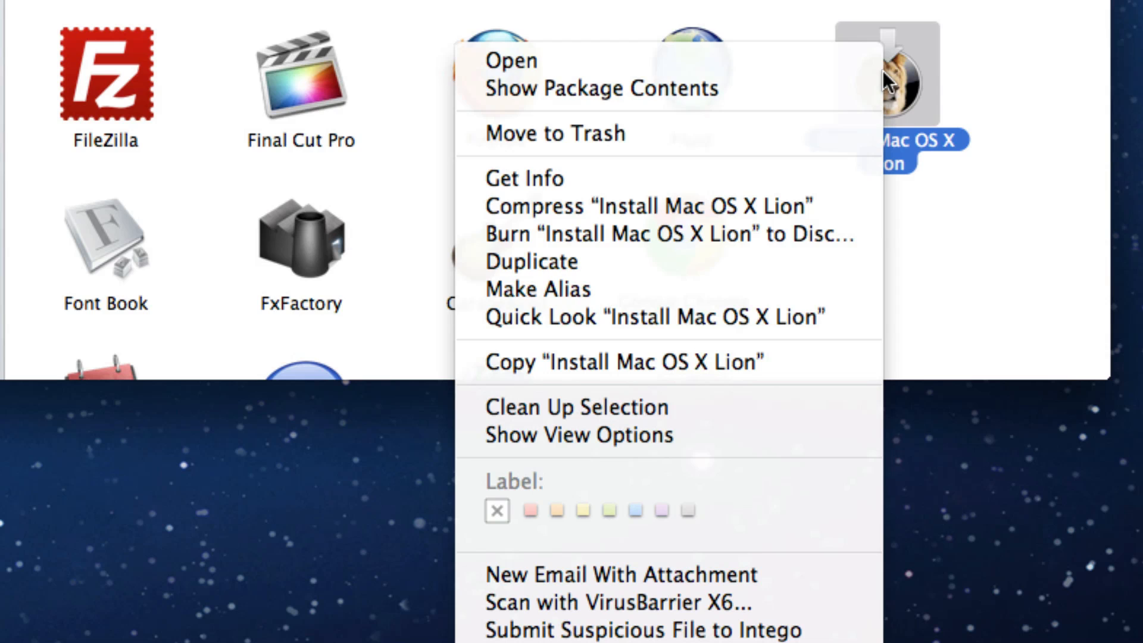
pyautogui.moveTo(769, 89)
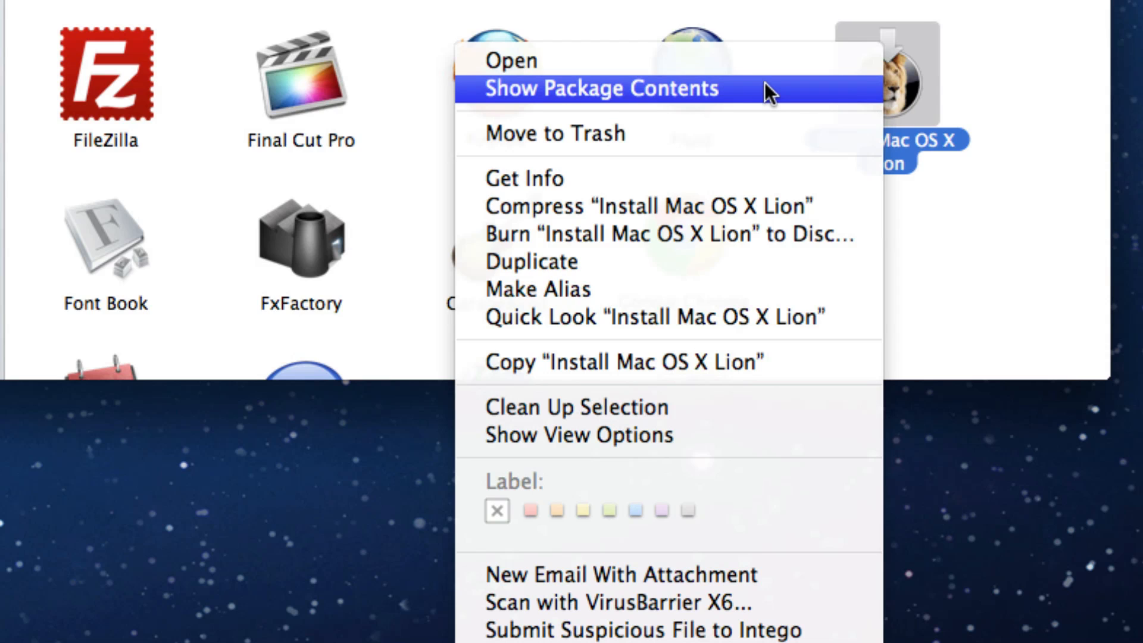
pyautogui.click(599, 88)
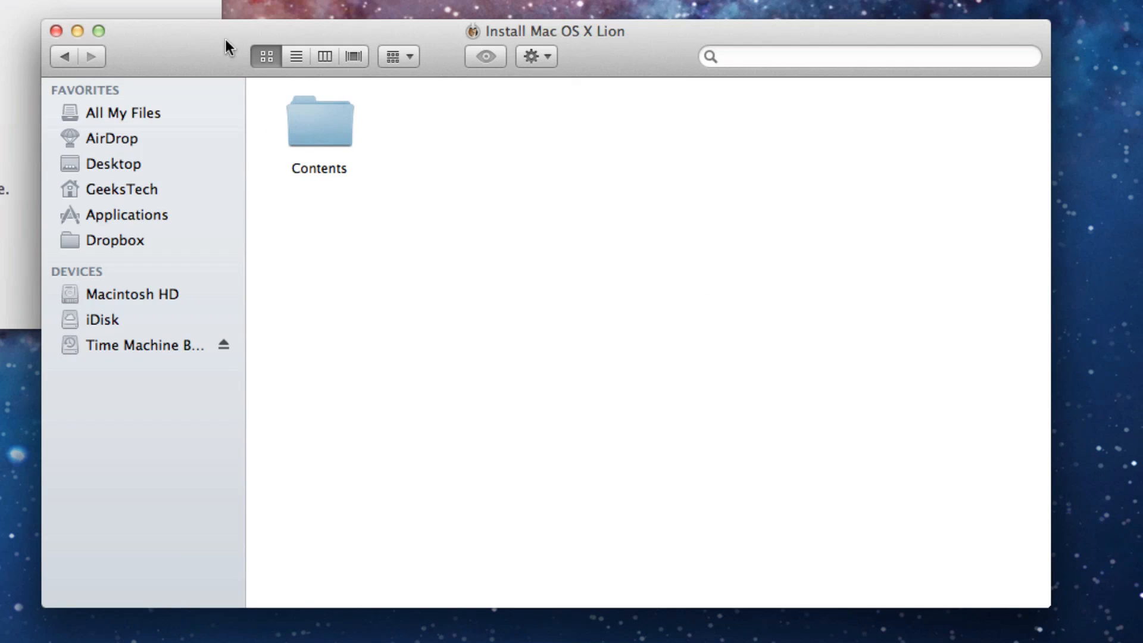
# Step: Go into Contents > SharedSupport and open the InstallESD.dmg disk image
pyautogui.doubleClick(320, 122)
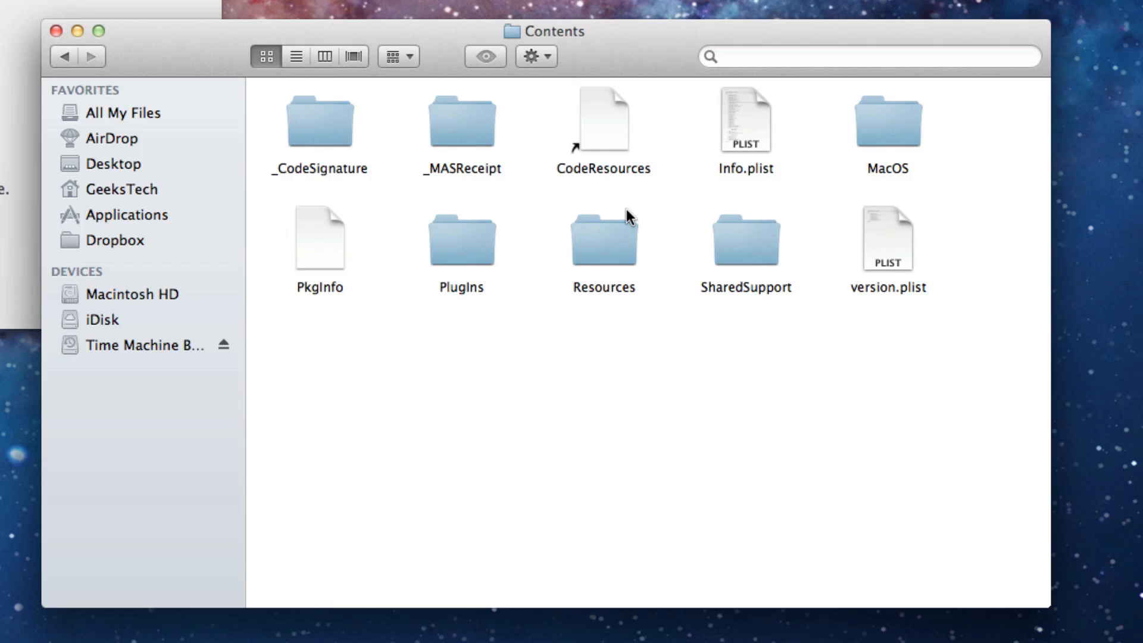
pyautogui.moveTo(625, 242)
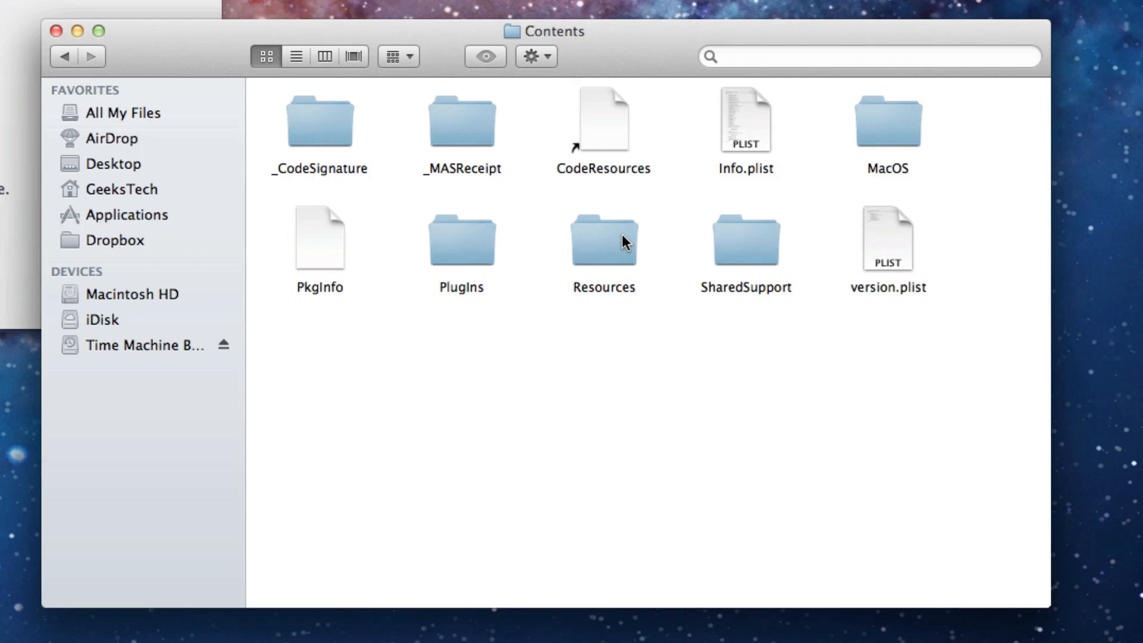
pyautogui.moveTo(732, 250)
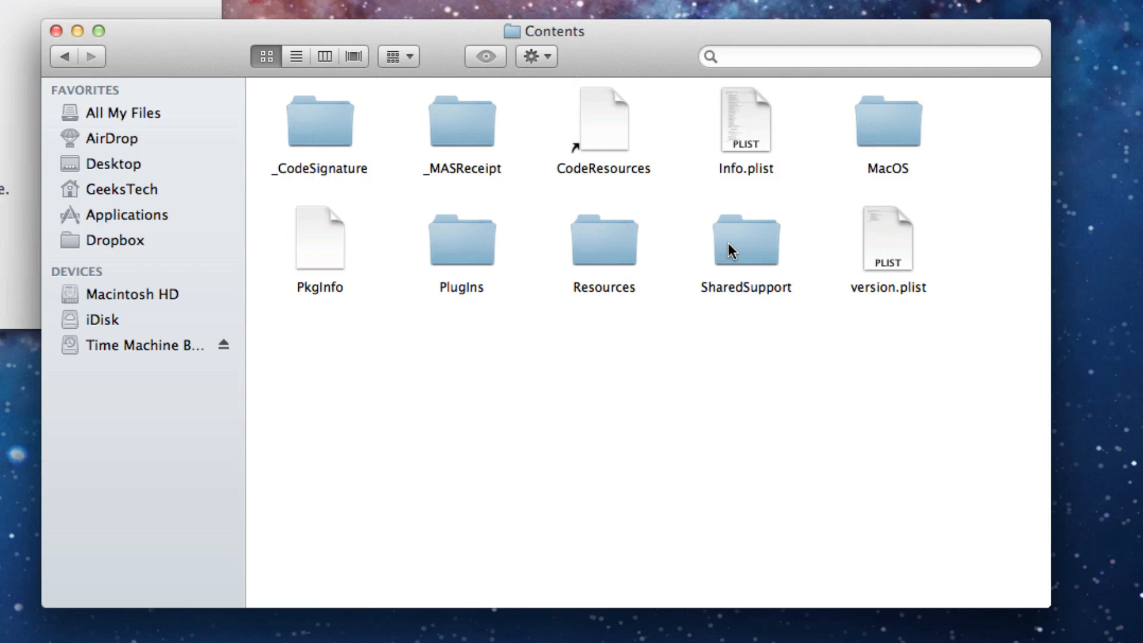
pyautogui.doubleClick(744, 240)
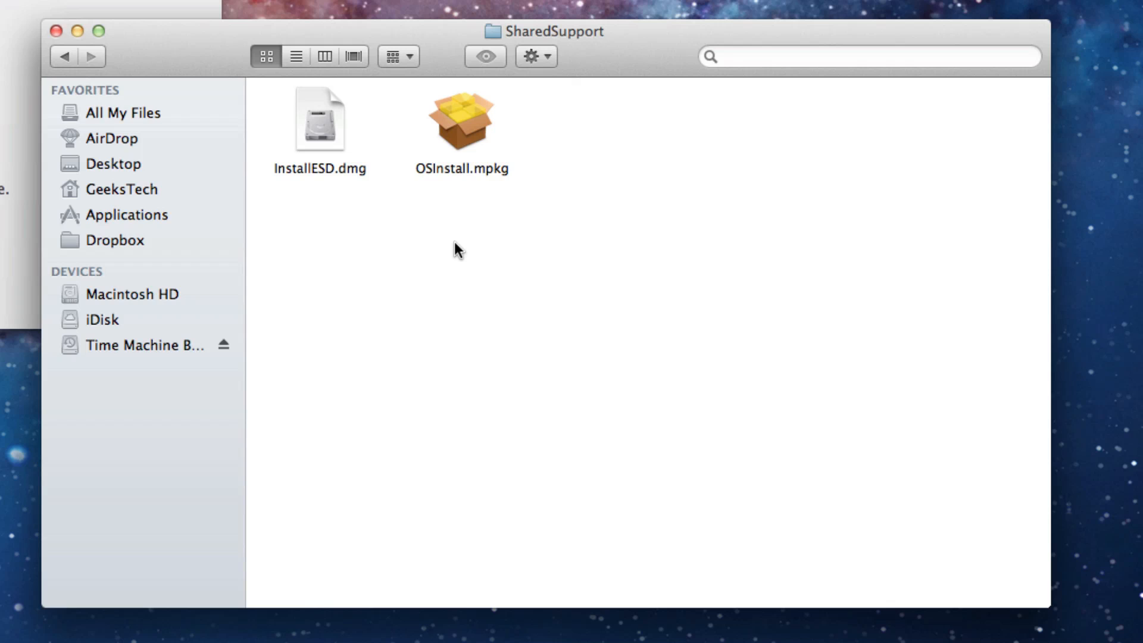
pyautogui.moveTo(326, 145)
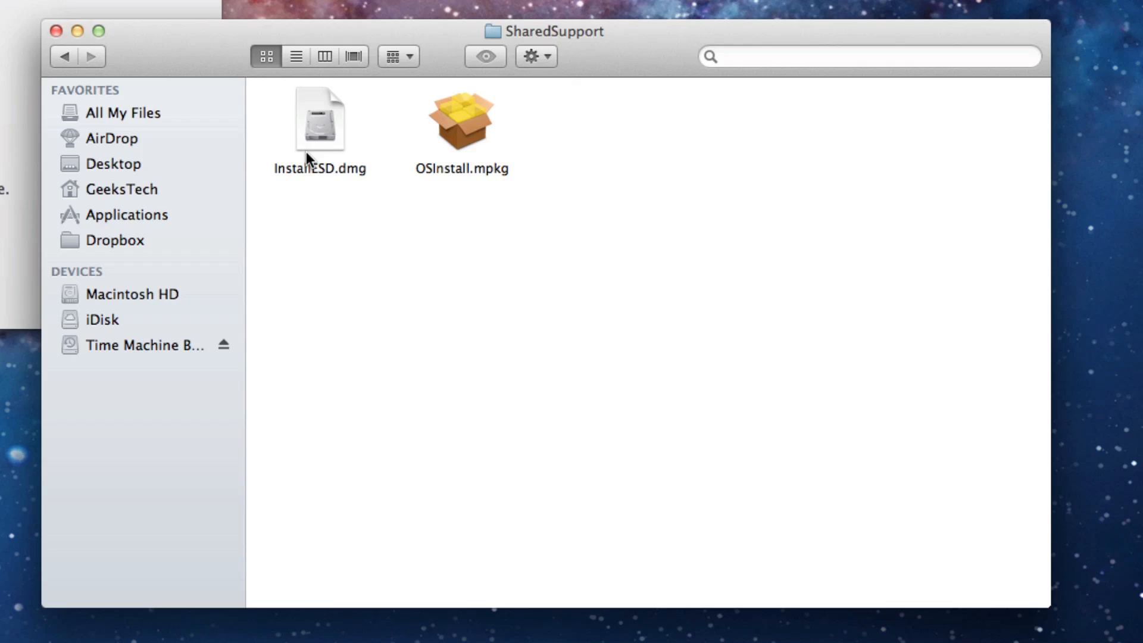
pyautogui.doubleClick(459, 121)
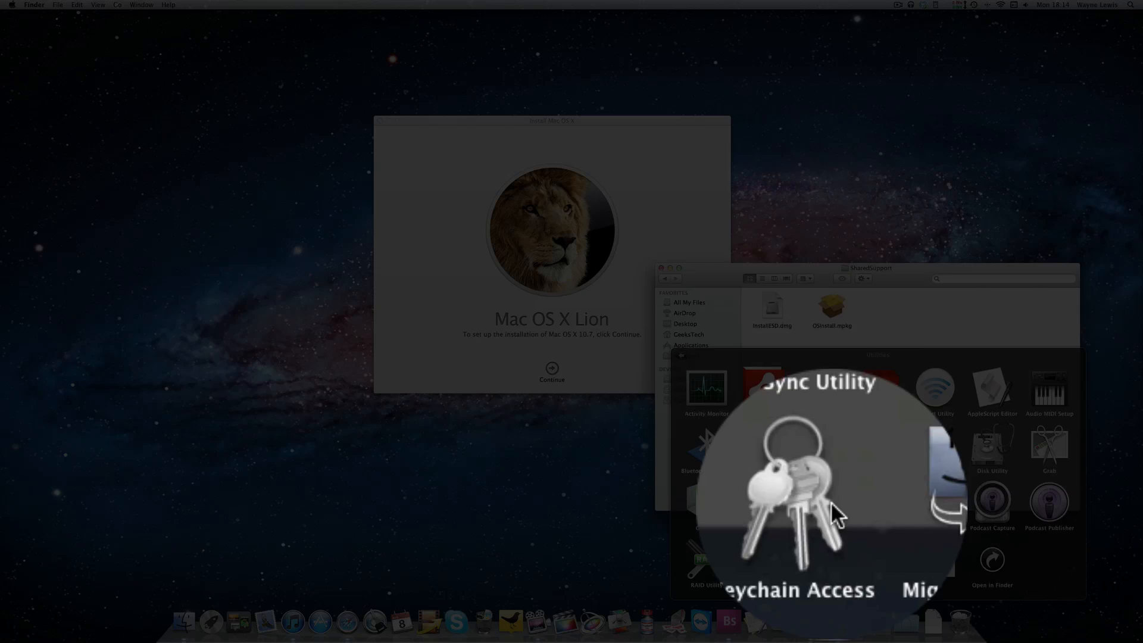
pyautogui.moveTo(988, 456)
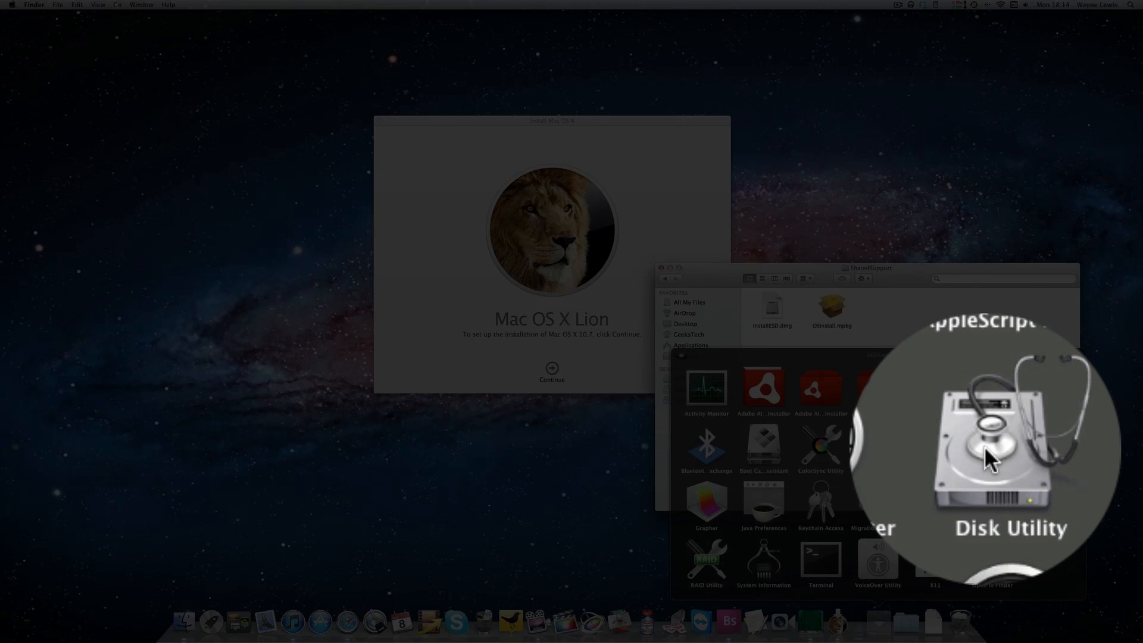
# Step: Launch Disk Utility and select the SuperDrive holding the DVD-R disc
pyautogui.click(988, 453)
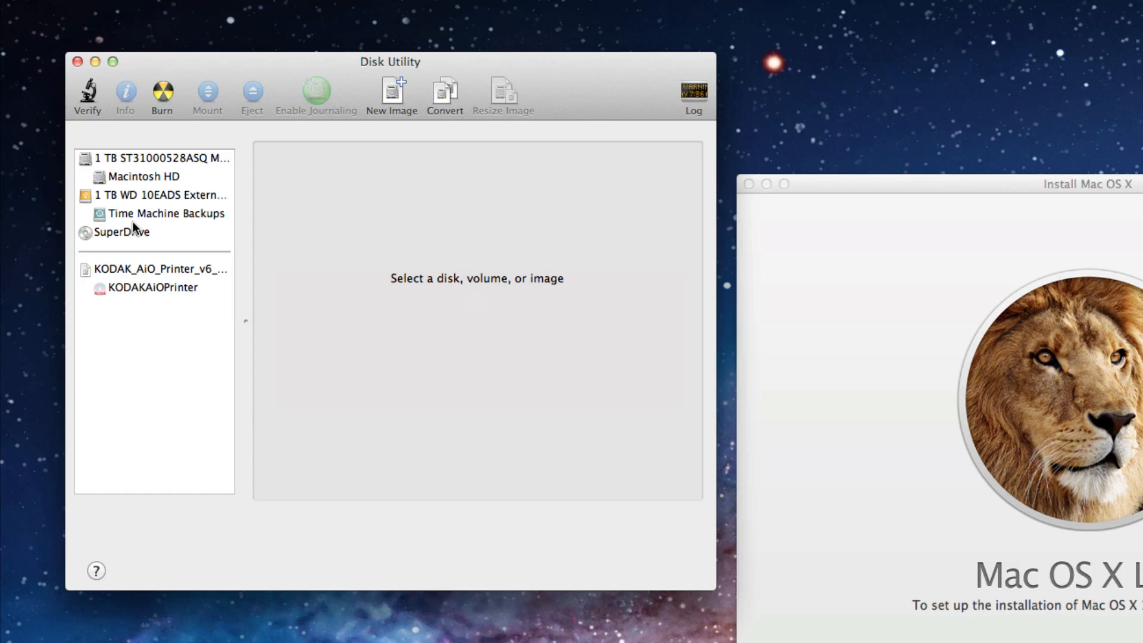
pyautogui.moveTo(145, 258)
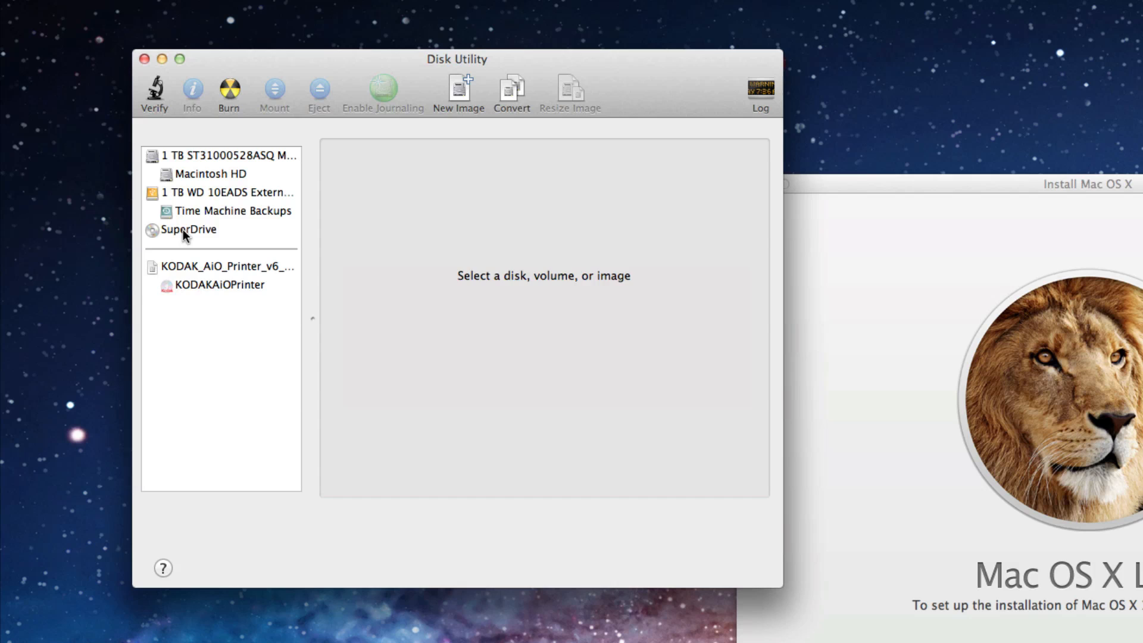
pyautogui.click(191, 228)
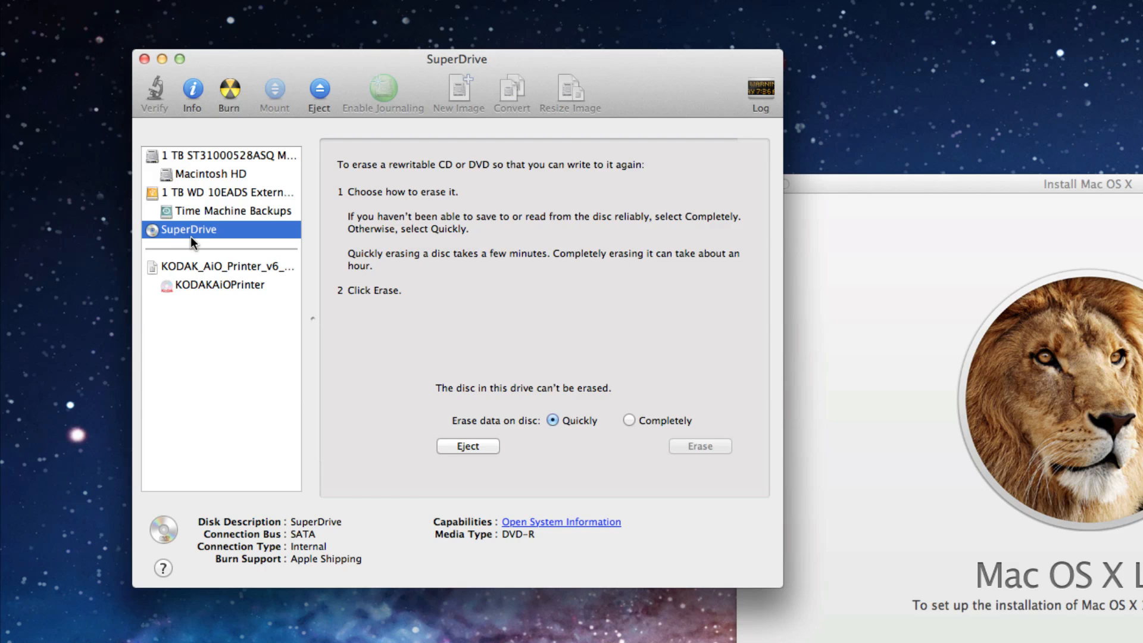
pyautogui.moveTo(249, 57)
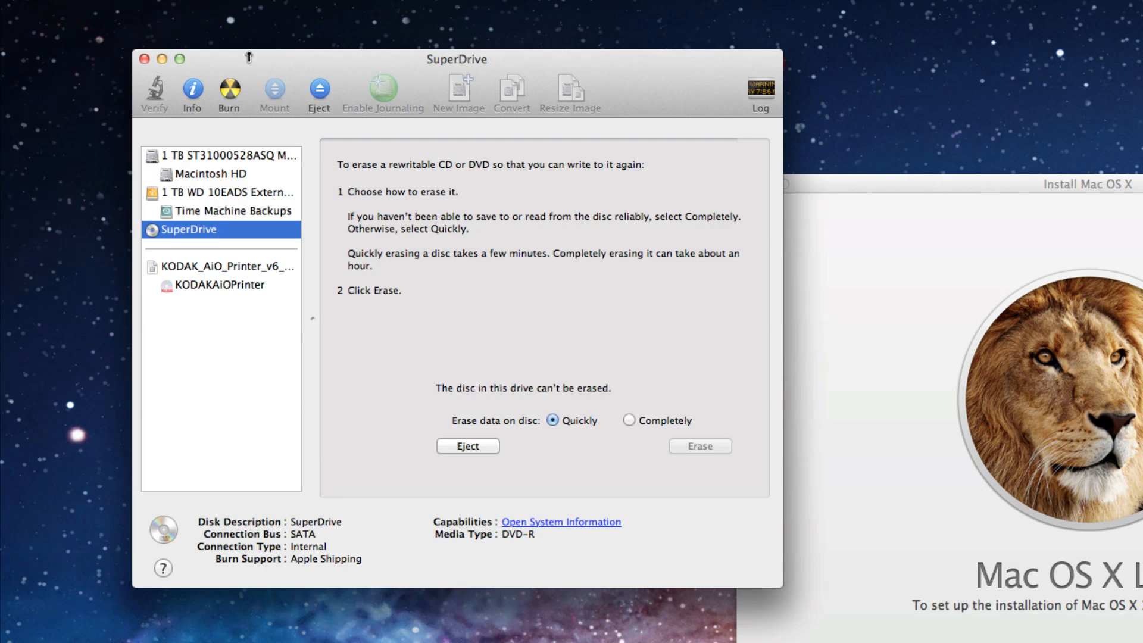
# Step: Burn InstallESD.dmg from SharedSupport onto the DVD-R in the SuperDrive
pyautogui.click(229, 90)
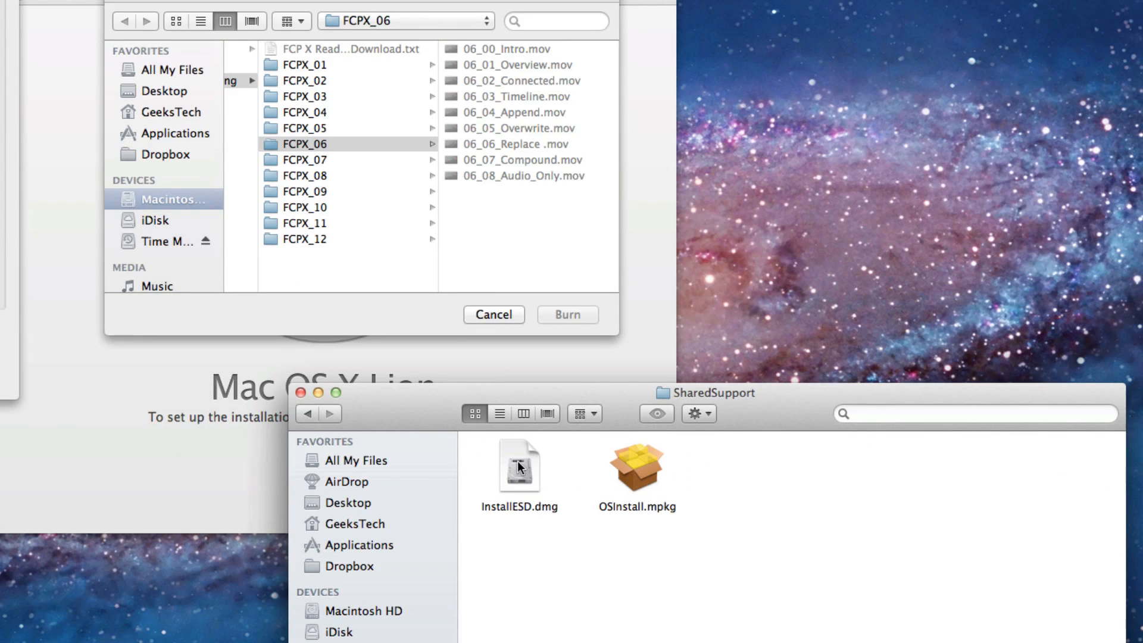
pyautogui.click(519, 467)
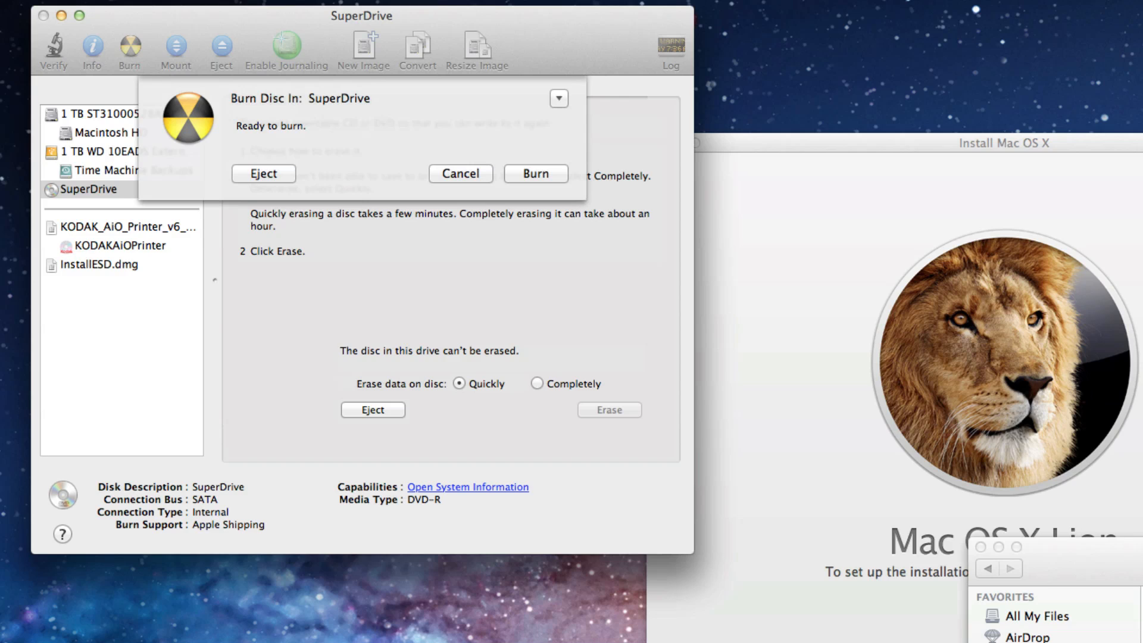
pyautogui.moveTo(253, 118)
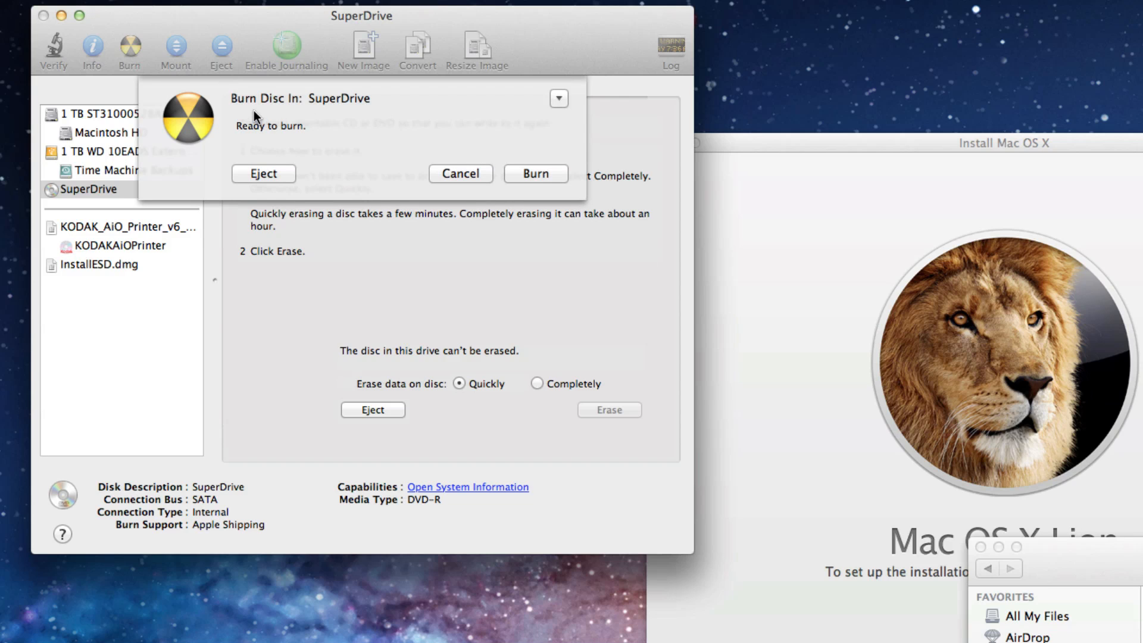
pyautogui.moveTo(324, 138)
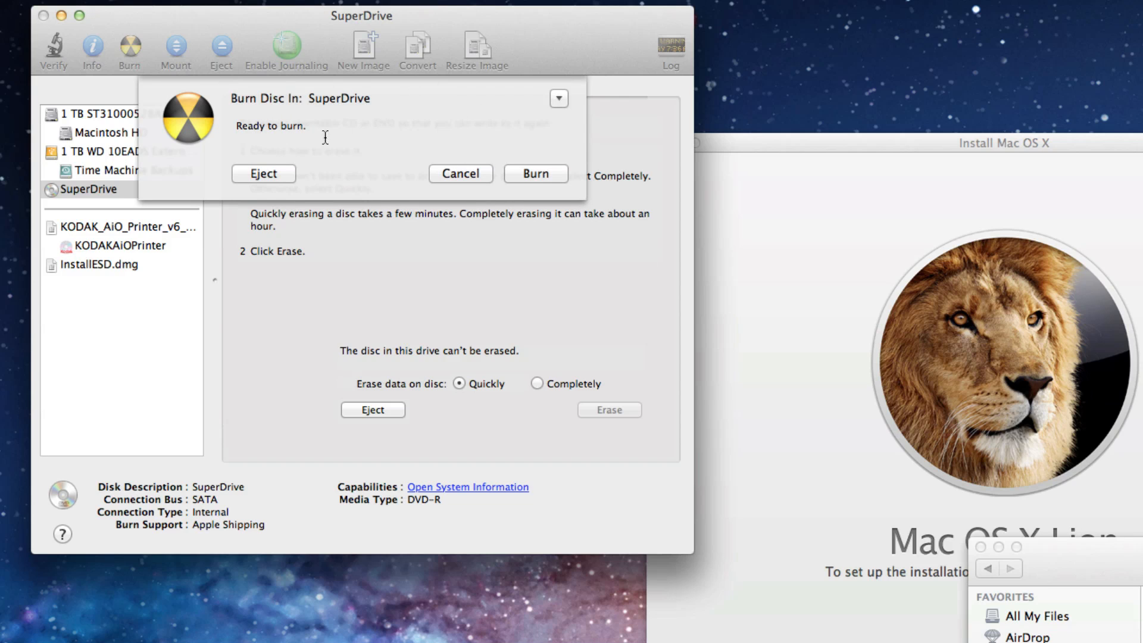
pyautogui.click(535, 173)
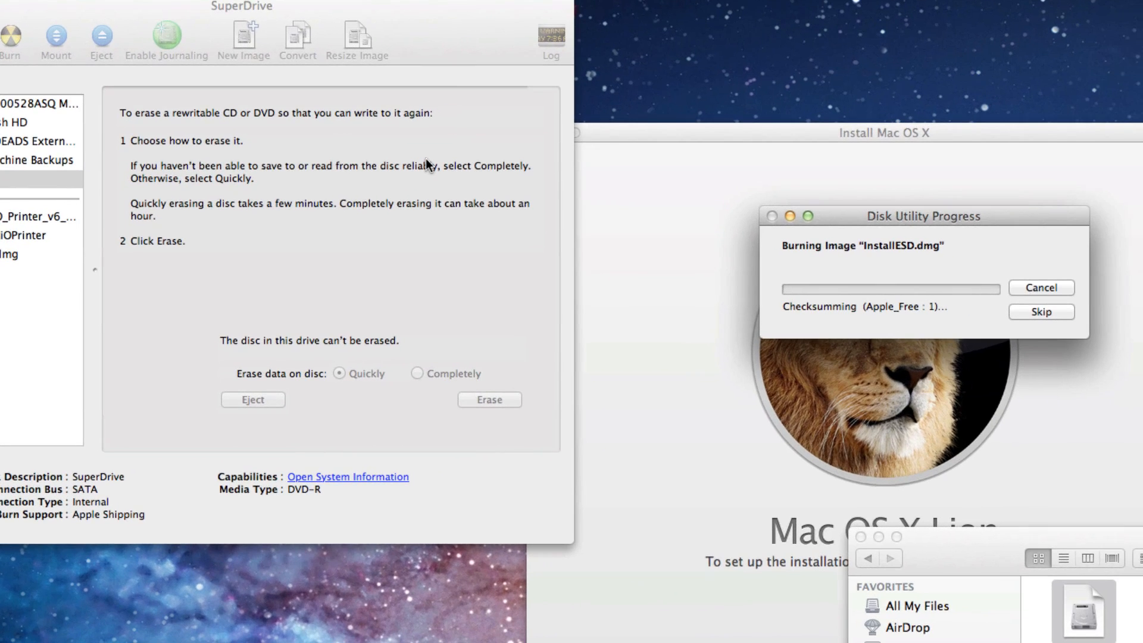